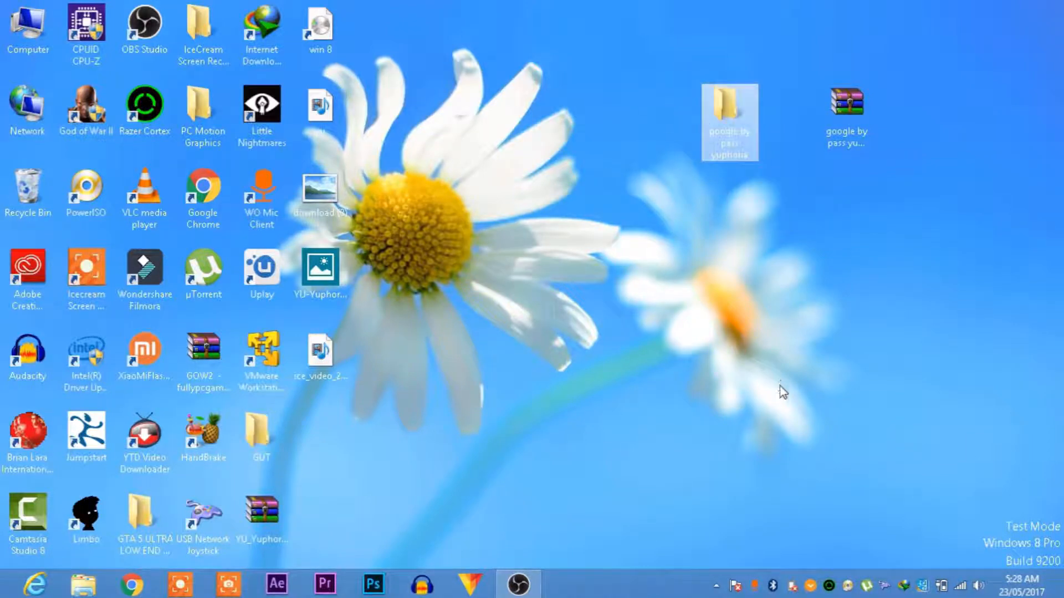
pyautogui.moveTo(808, 452)
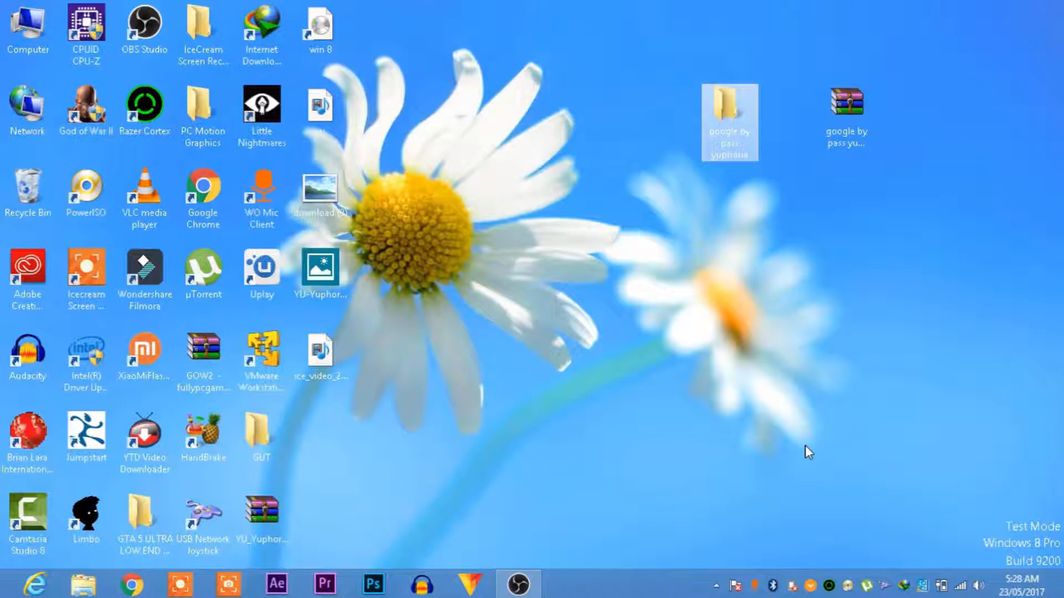
# - Select the bypass archive on the desktop beside the google by pass yuphoria folder
pyautogui.click(845, 103)
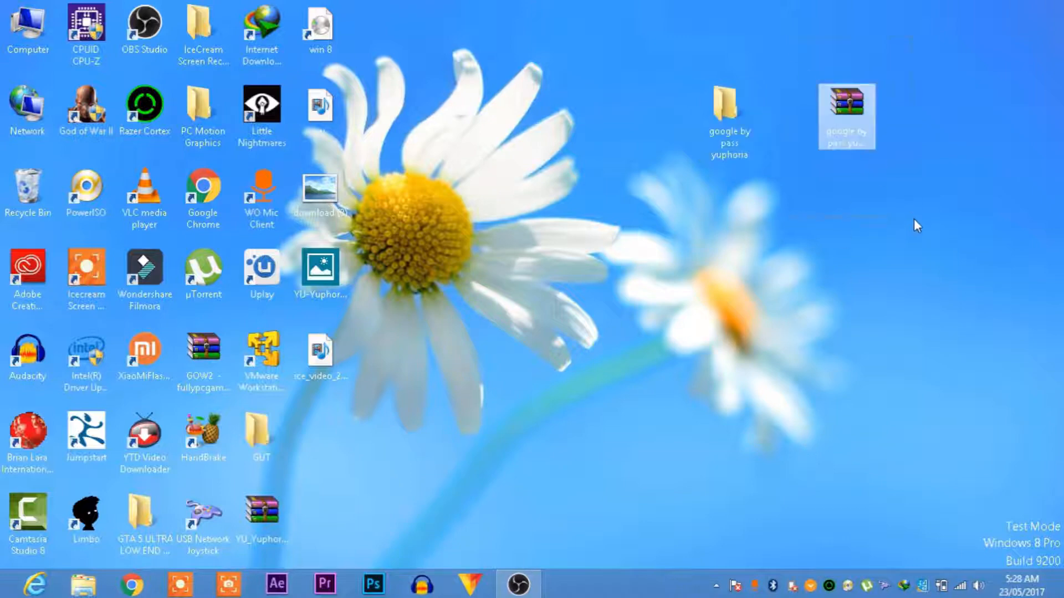
pyautogui.click(907, 186)
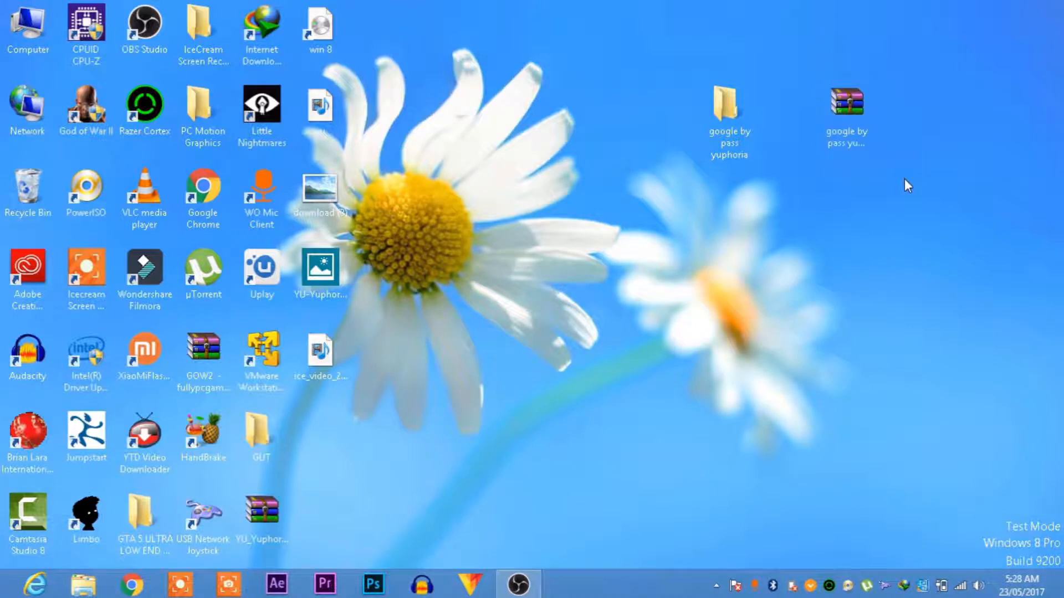
pyautogui.click(849, 102)
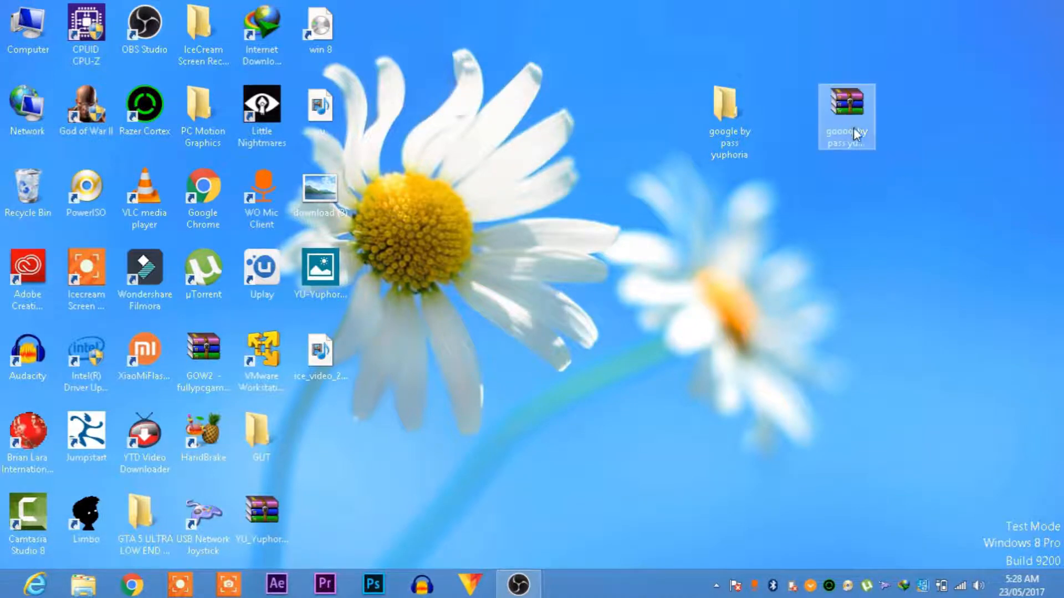
pyautogui.moveTo(857, 135)
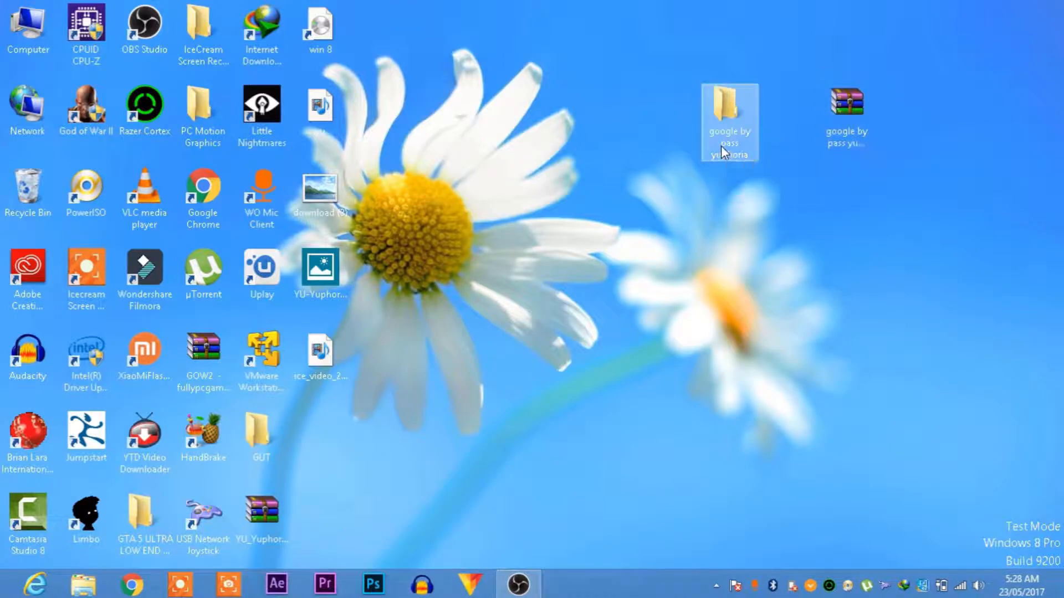
# - Open google by pass yuphoria, then Micromax, and launch the Micromax All In One Tool
pyautogui.doubleClick(729, 105)
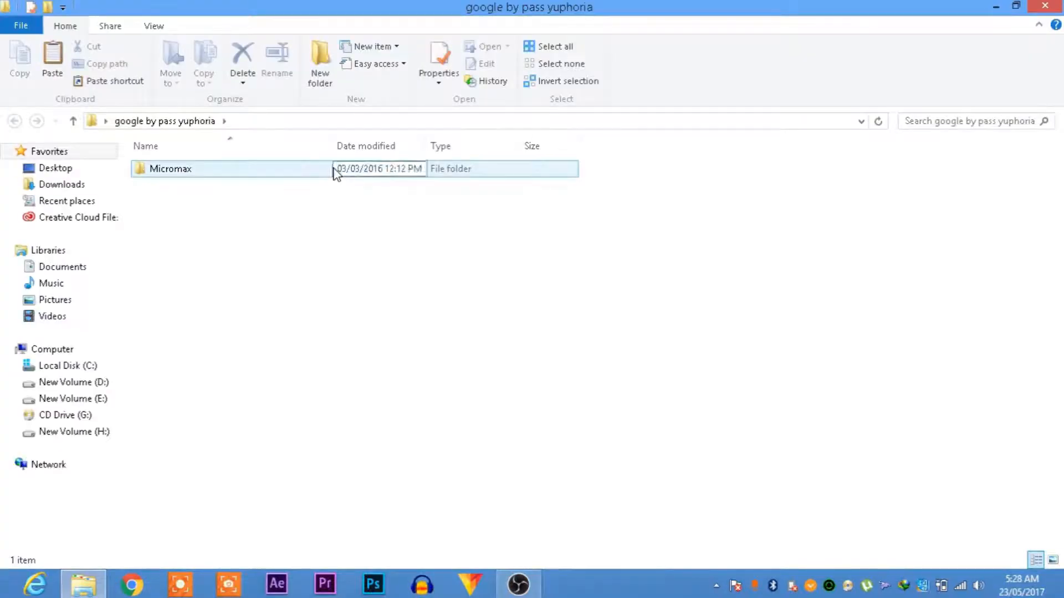
pyautogui.doubleClick(170, 169)
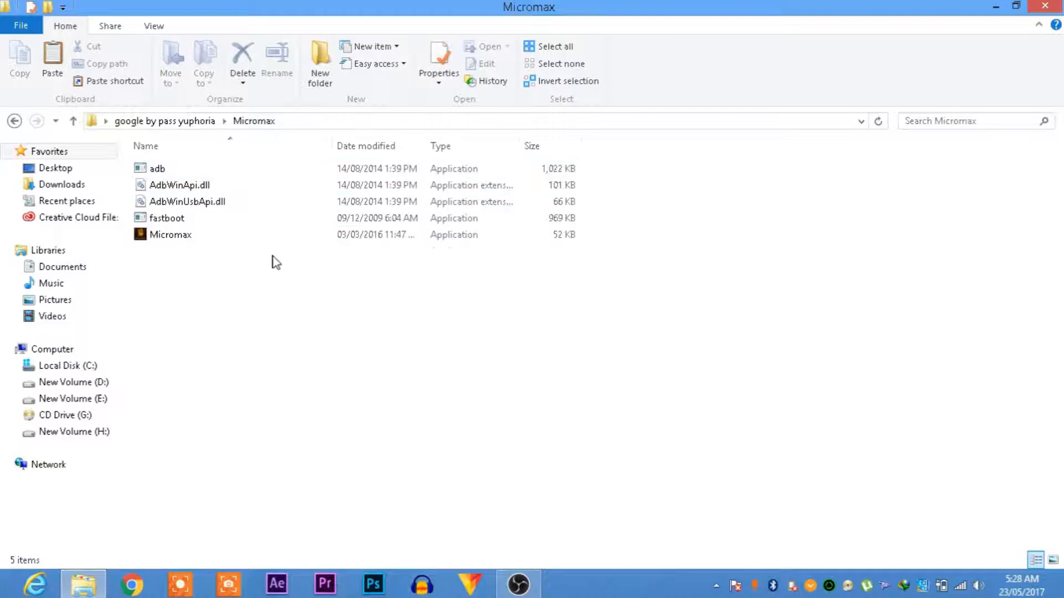
pyautogui.click(171, 235)
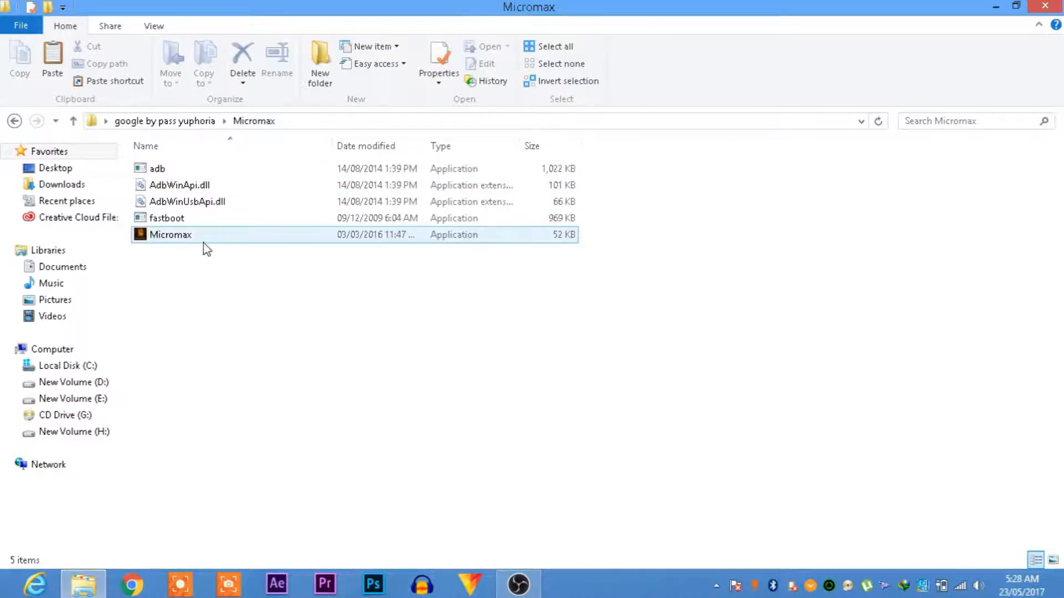
pyautogui.doubleClick(170, 234)
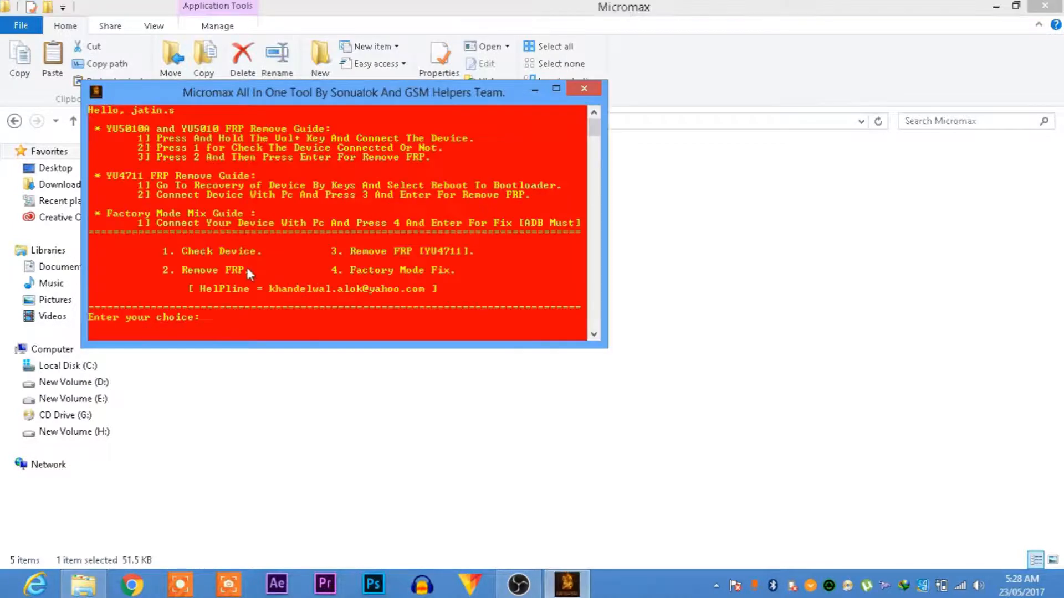
pyautogui.moveTo(150, 284)
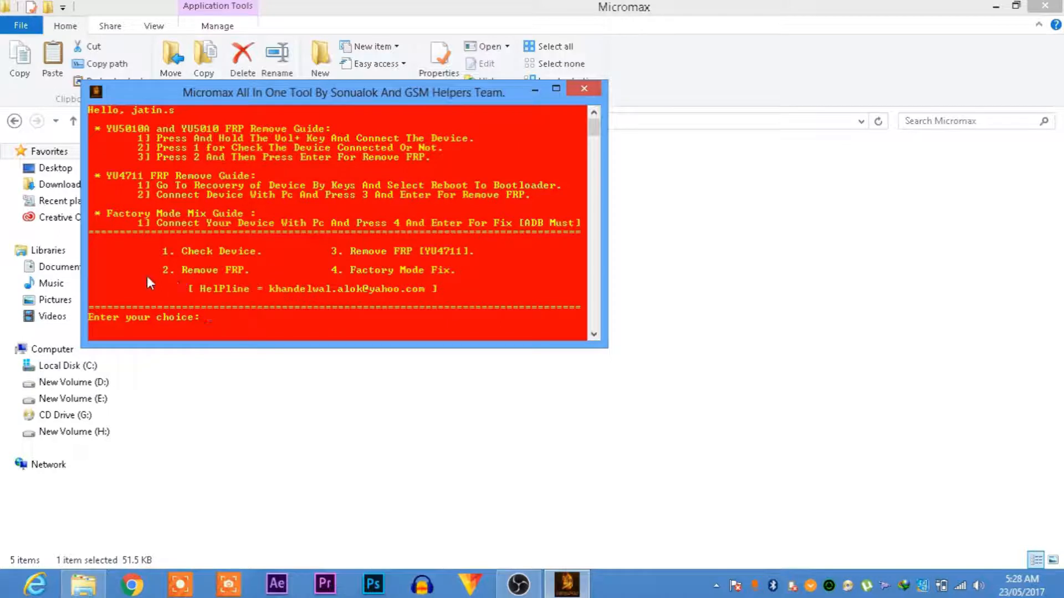
# - Enter choice 2, Remove FRP, at the tool's menu prompt
pyautogui.write('2')
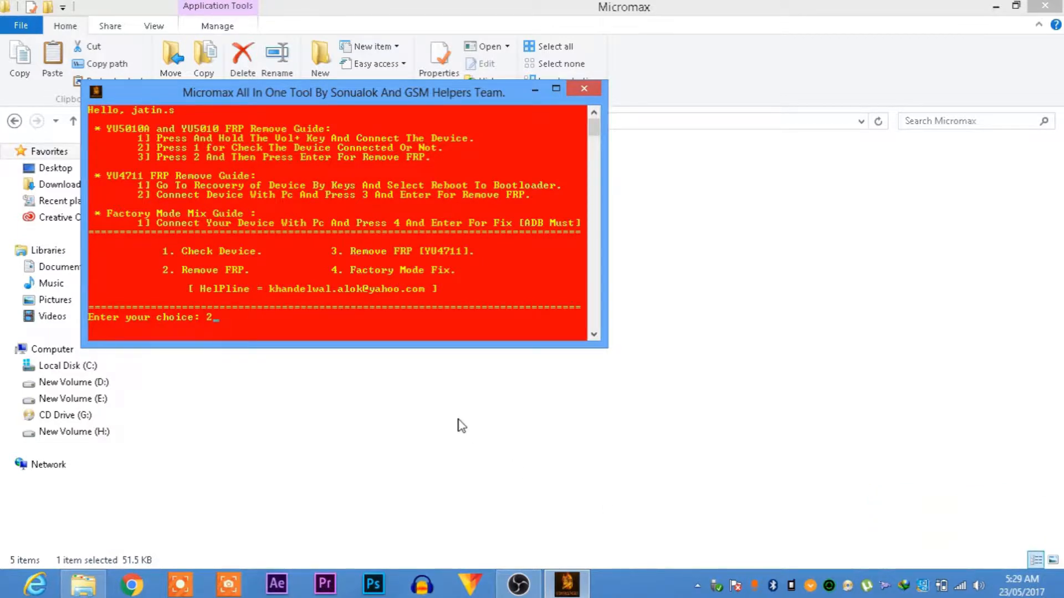
pyautogui.press('enter')
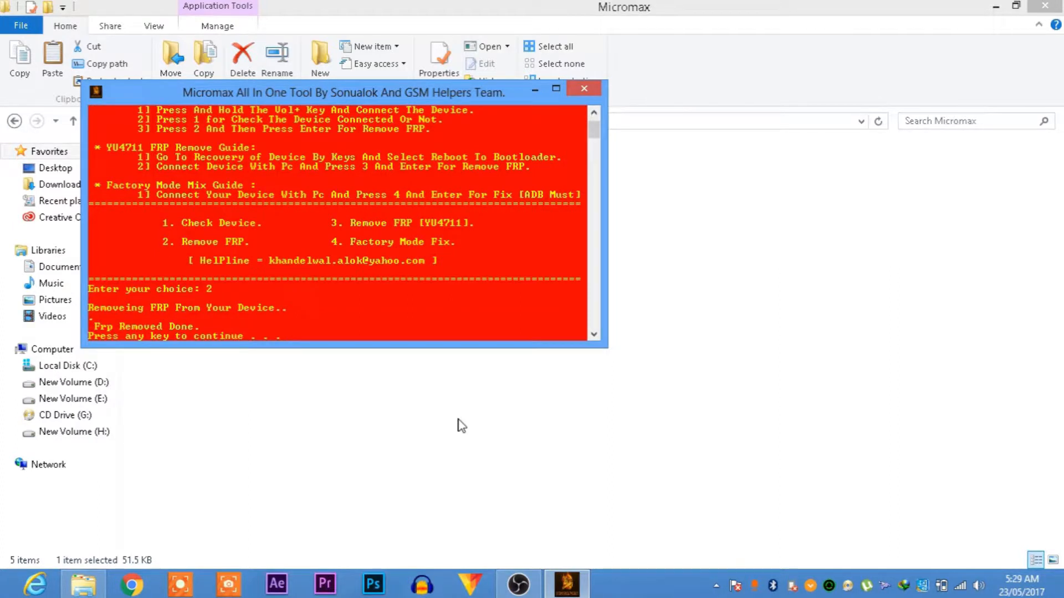